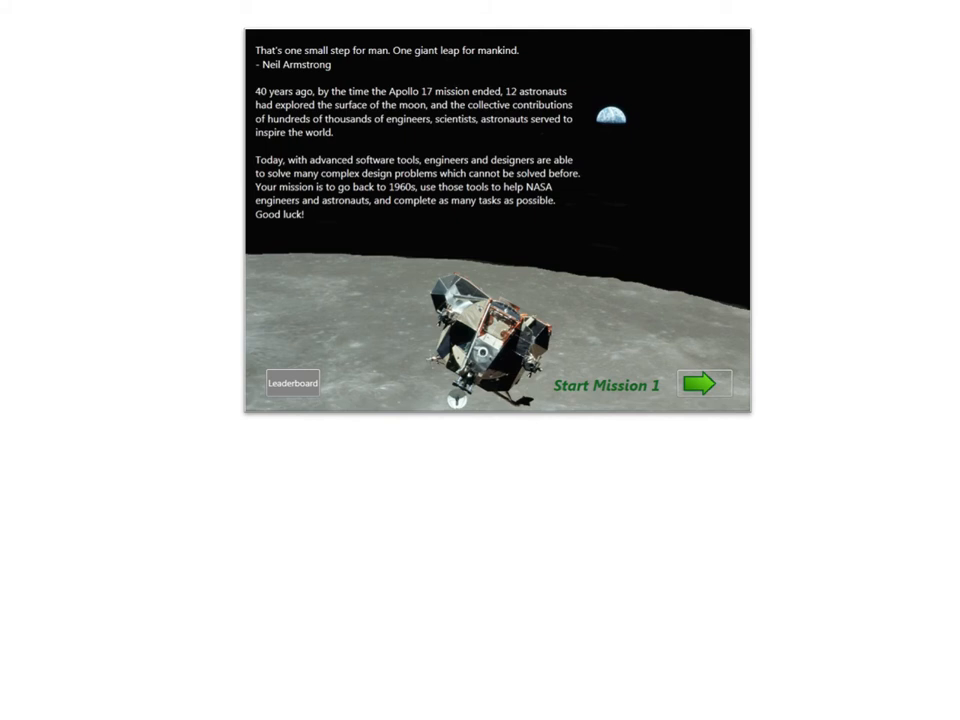
Step: Advance the slides from Mission 1 through the Mission 2 and Mission 3 flow diagram
click(704, 384)
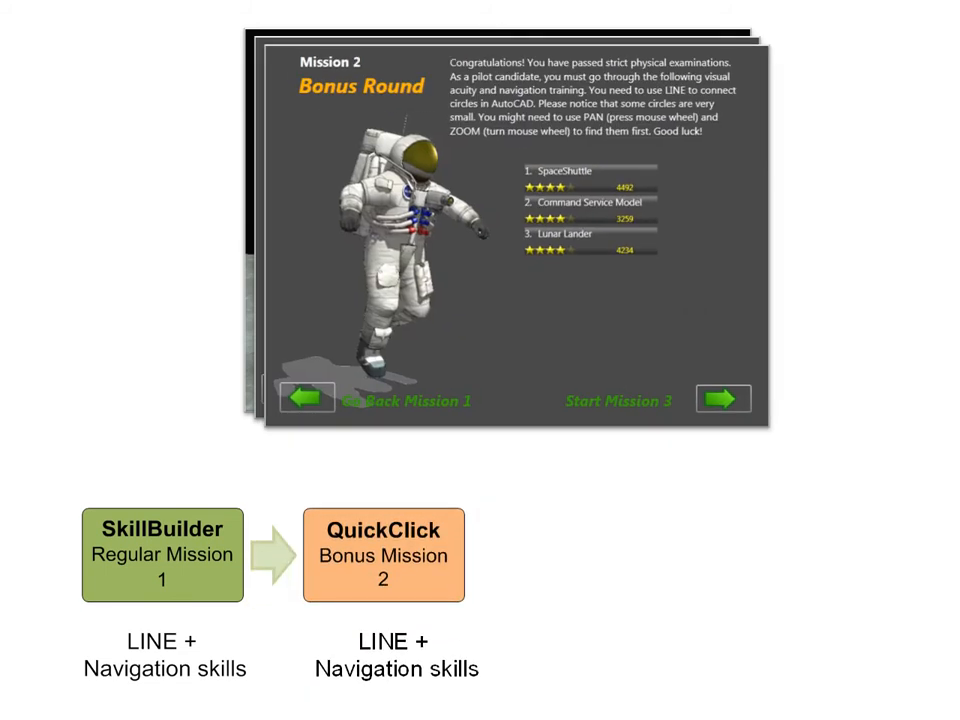
click(724, 398)
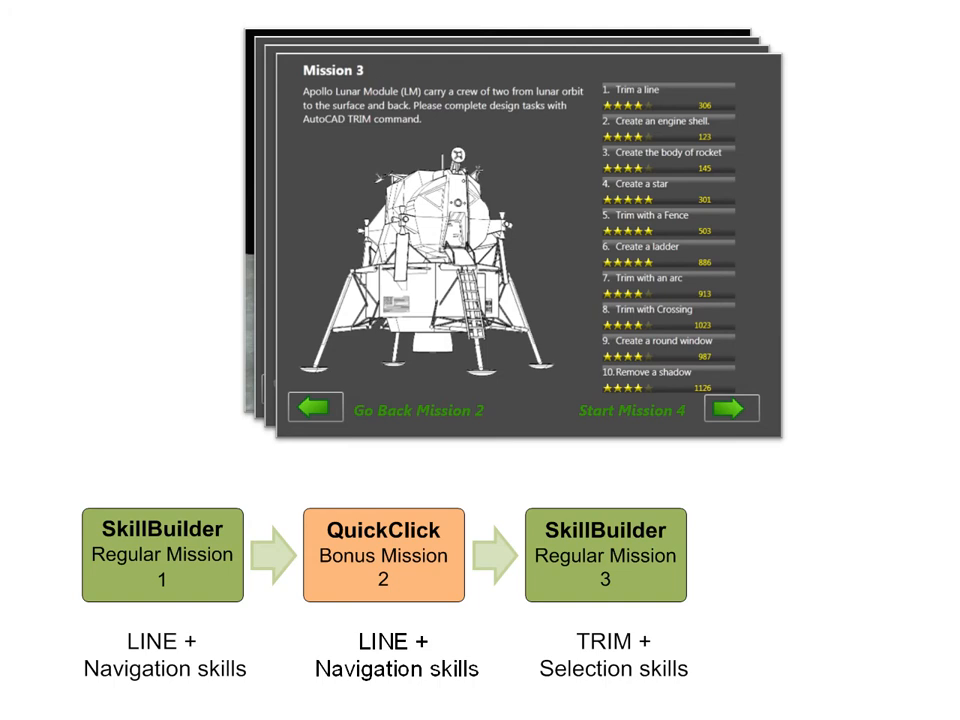
click(732, 408)
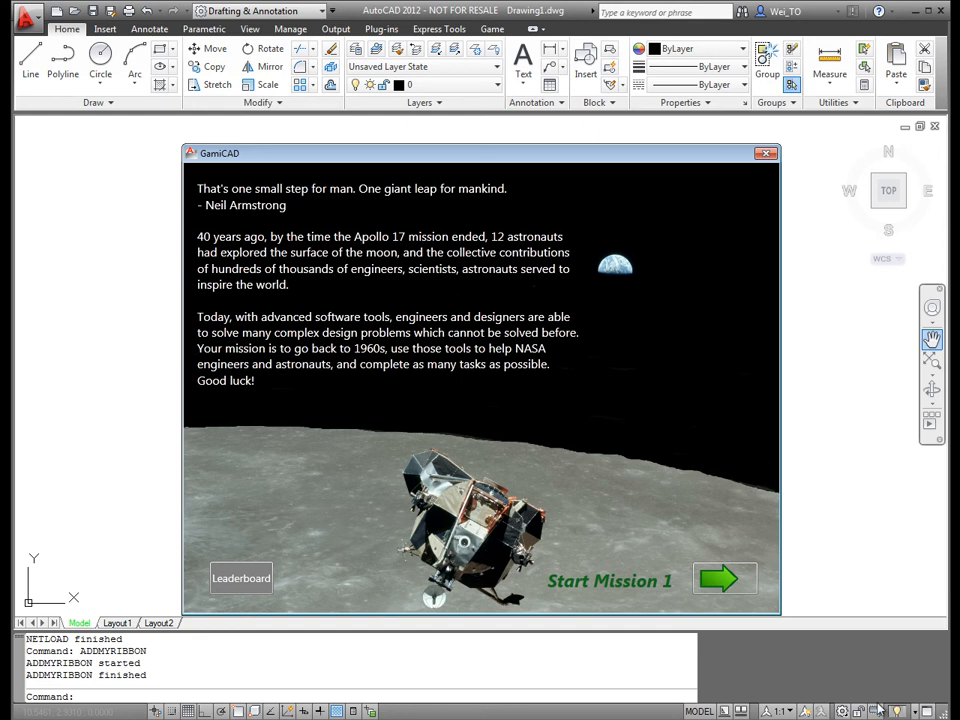
Step: Start Mission 1 and choose task 3, 'Draw a line (2 points)'
click(724, 578)
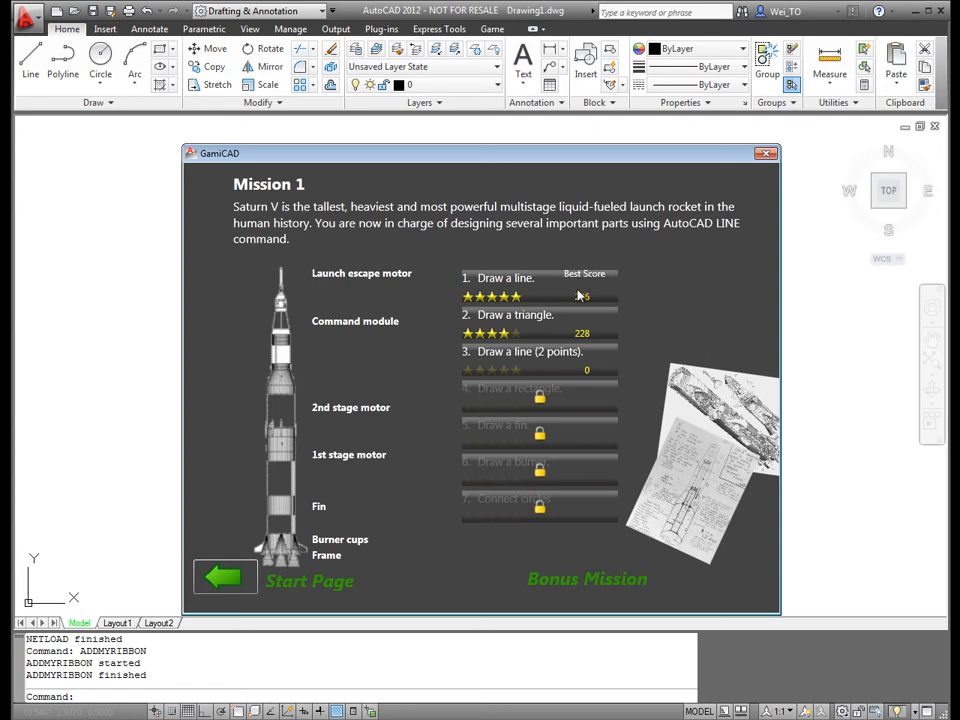
click(540, 360)
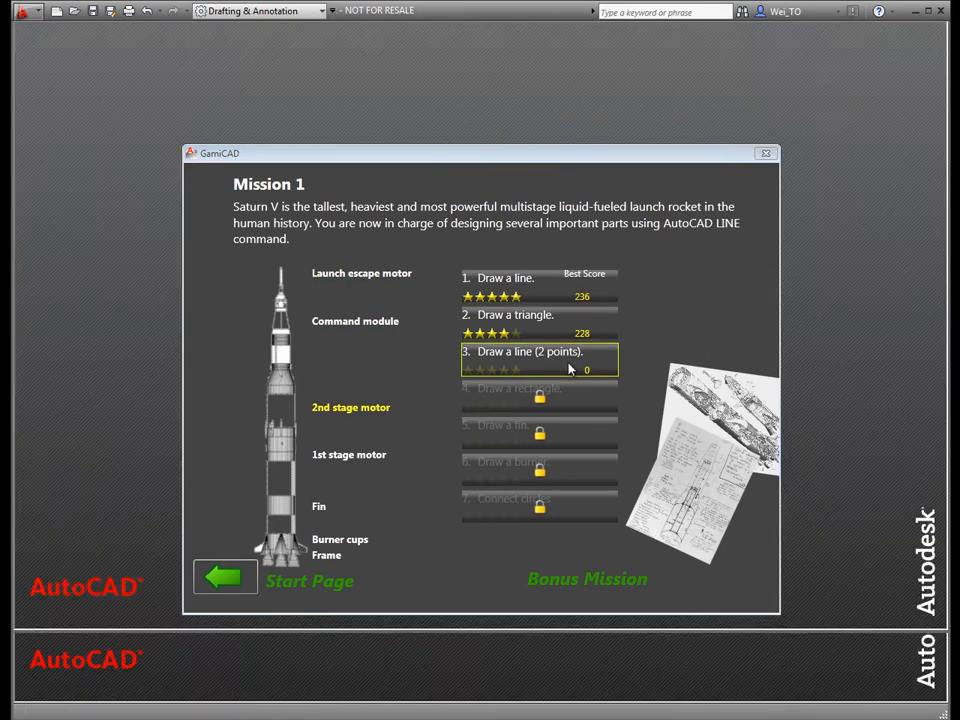
click(540, 352)
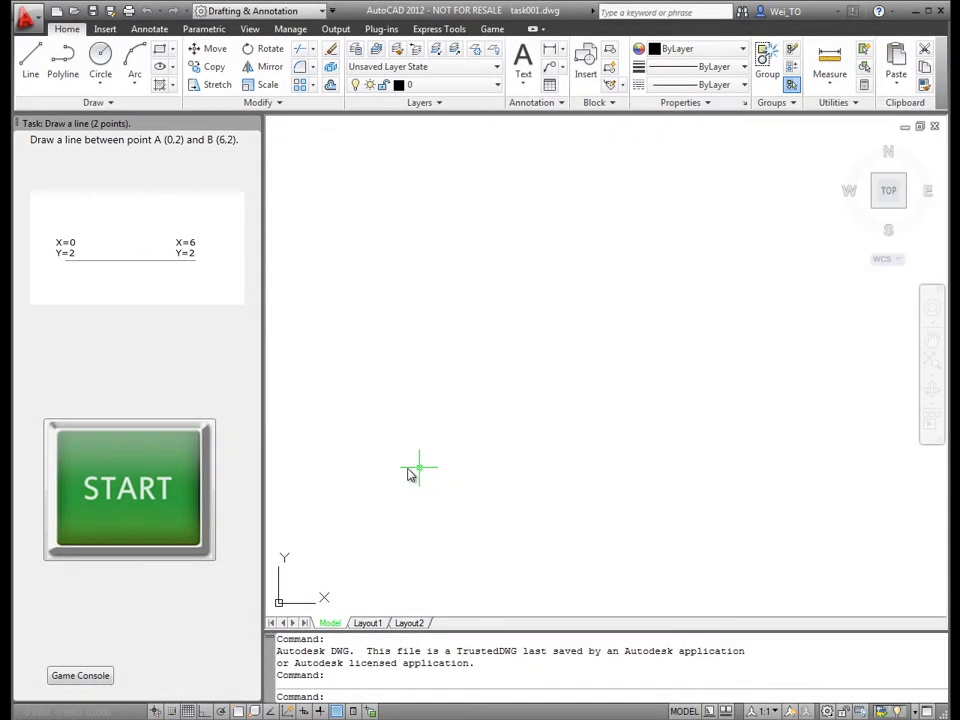
Step: Start the timed task, reveal the Step 1 hint, and begin LINE at point A (0,2)
click(128, 488)
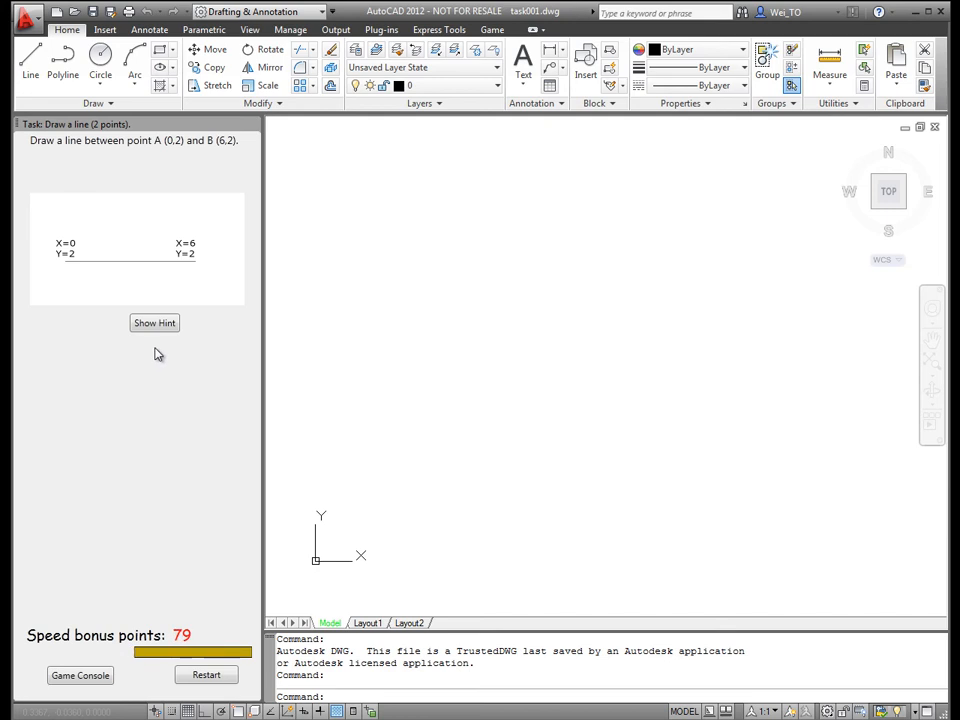
click(154, 322)
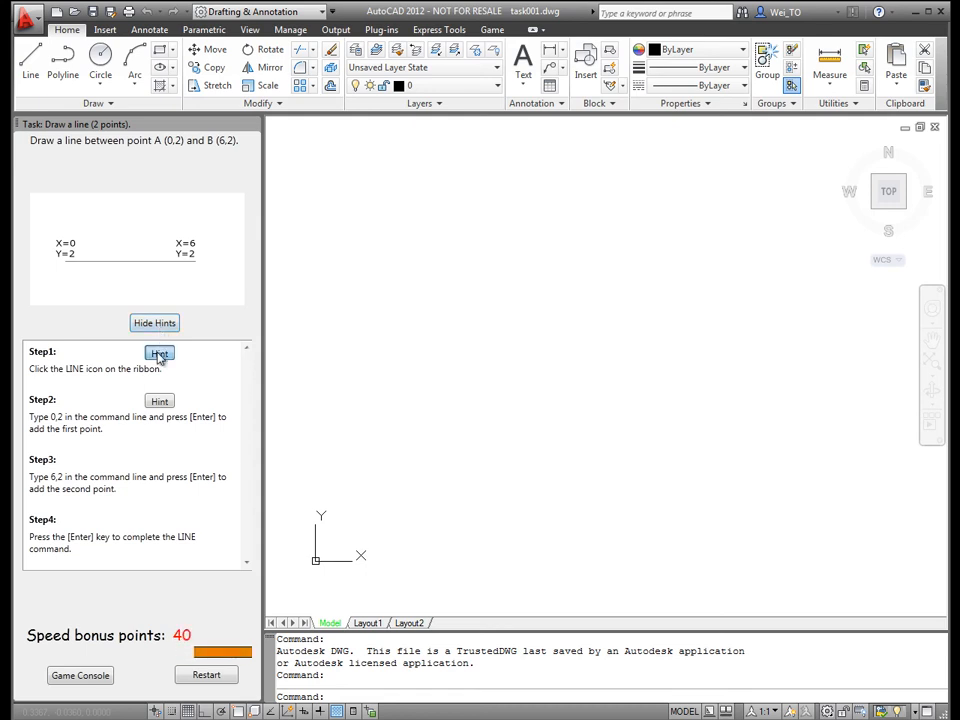
click(158, 352)
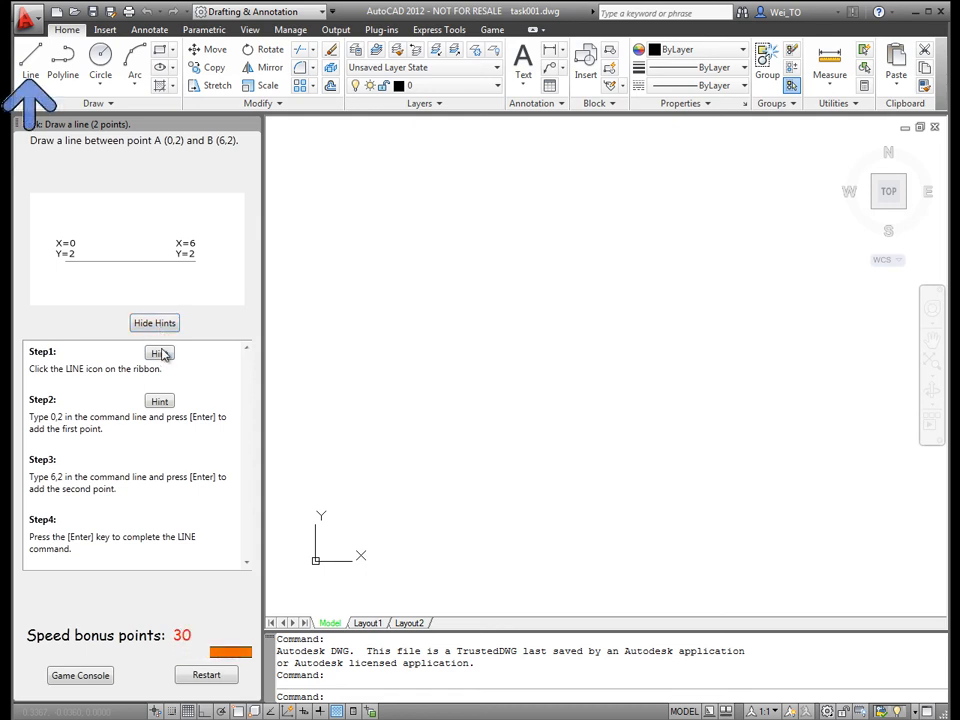
click(30, 64)
text(6)
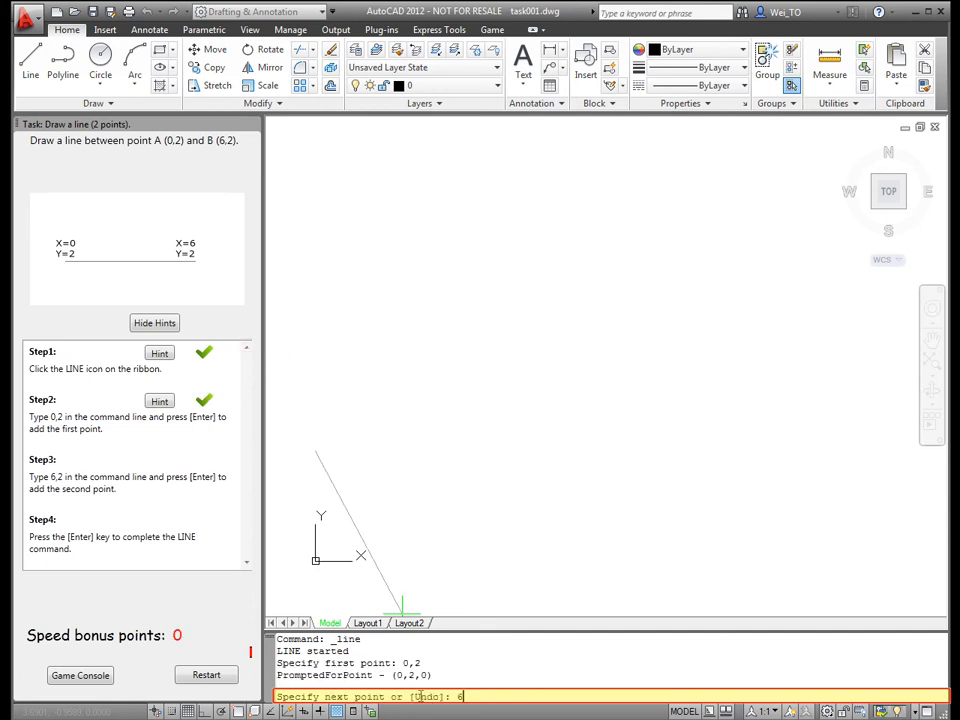
Step: Finish the line at point B (6,2), dismiss the undo reminder, and score 50 points
text(,2)
key(Return)
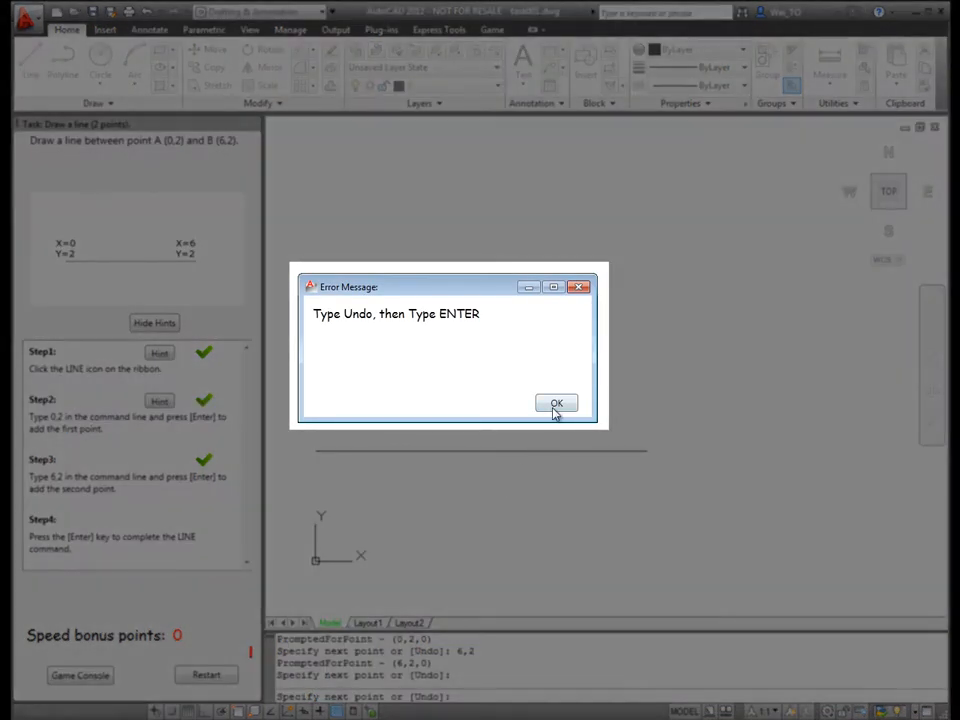
click(556, 404)
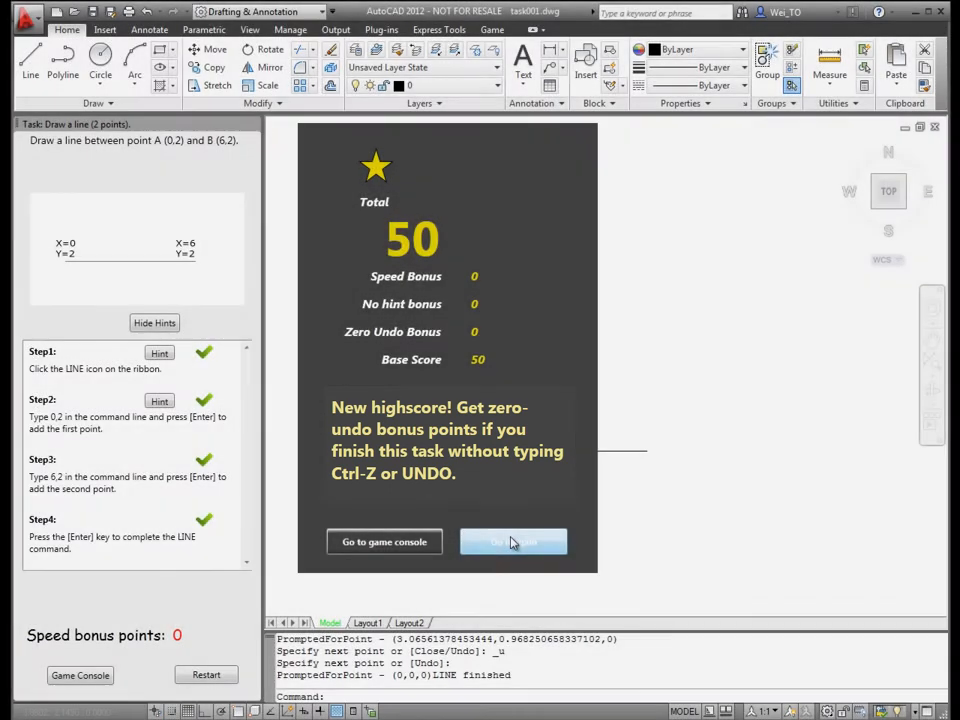
Step: Replay the task without hints, drawing the line 0,2 to 6,2 for a 209-point high score
click(512, 540)
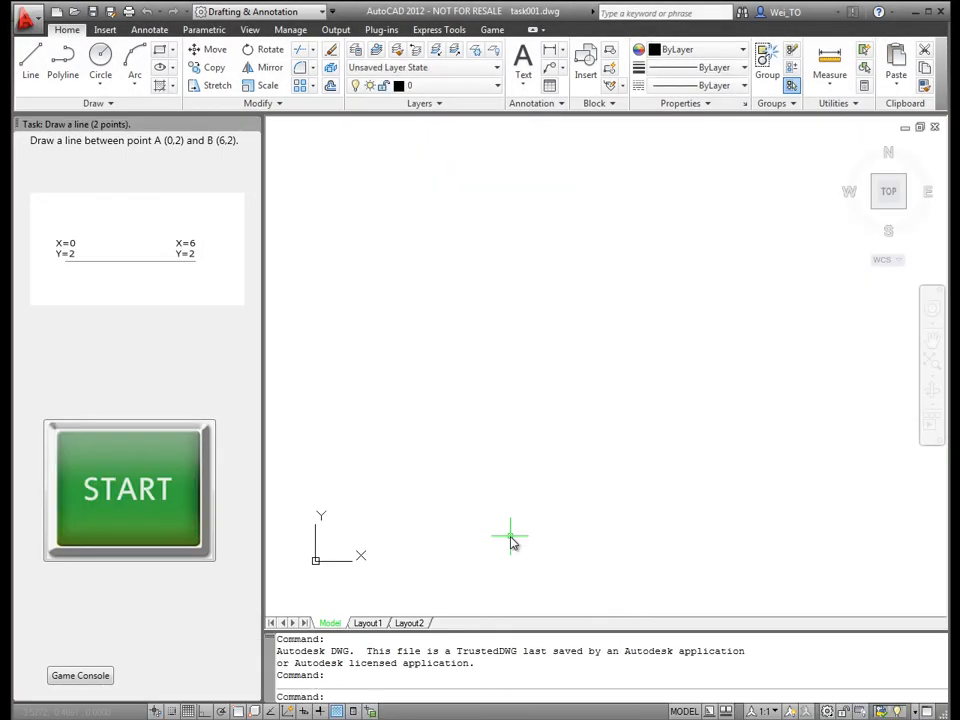
click(128, 488)
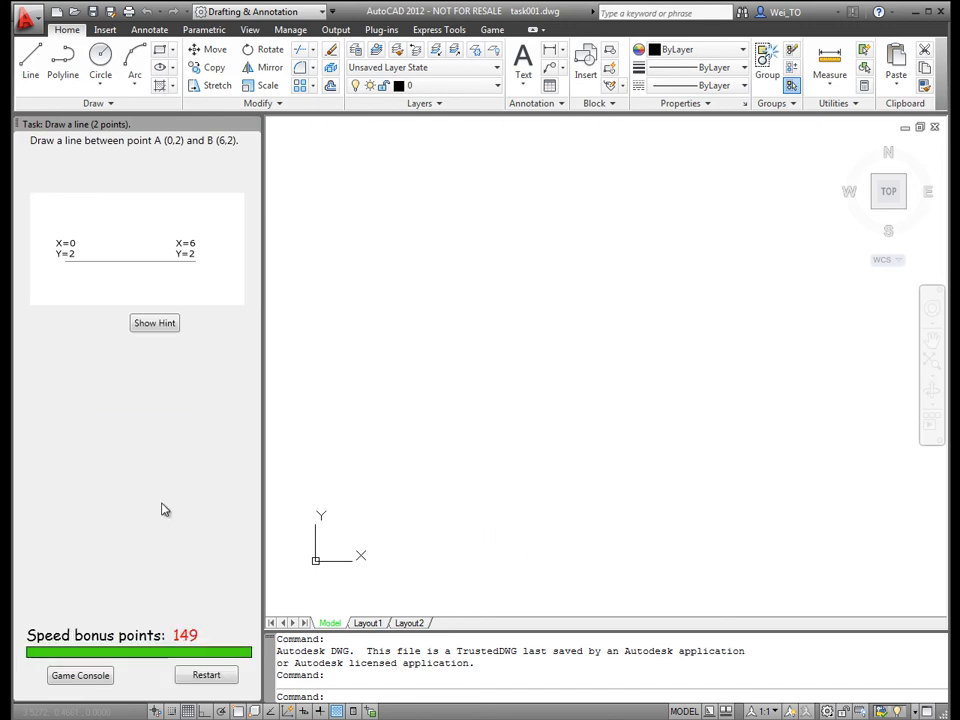
click(30, 68)
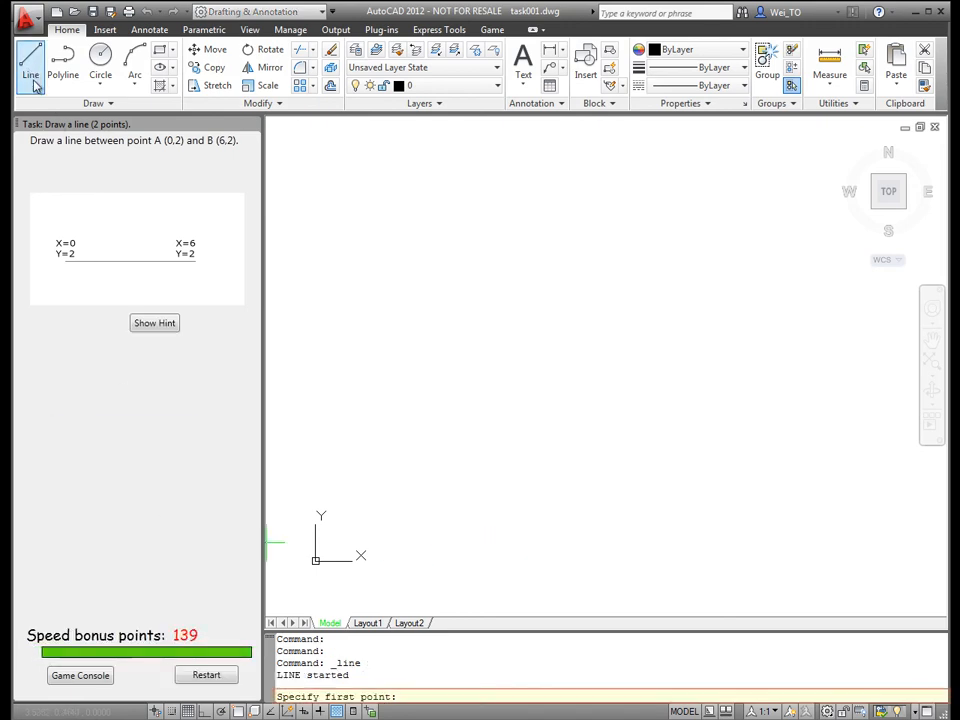
text(0,2)
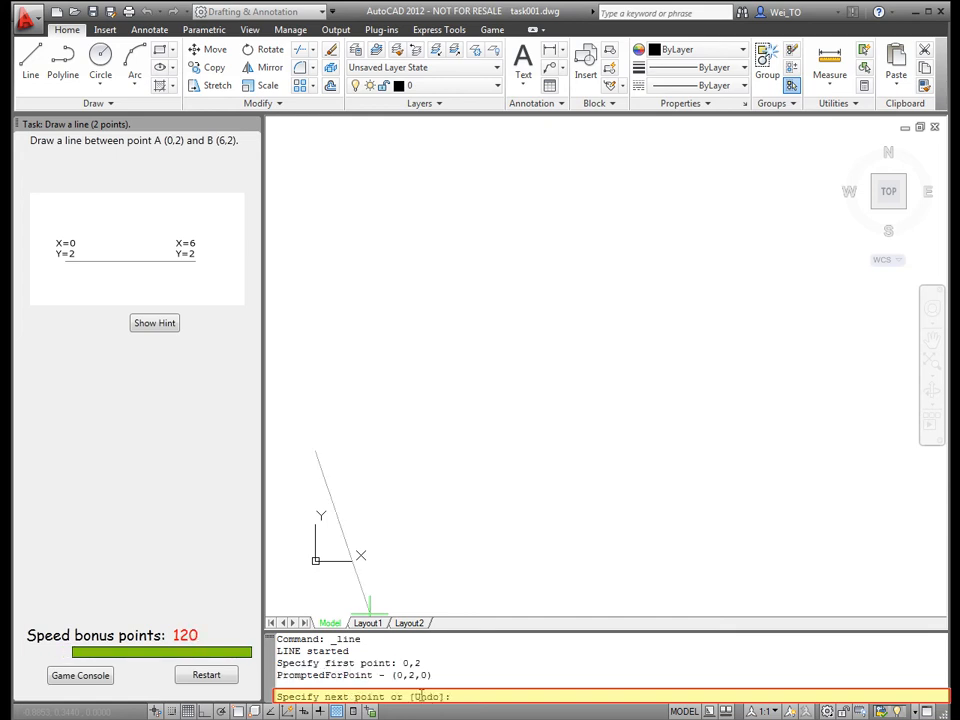
text(6,2)
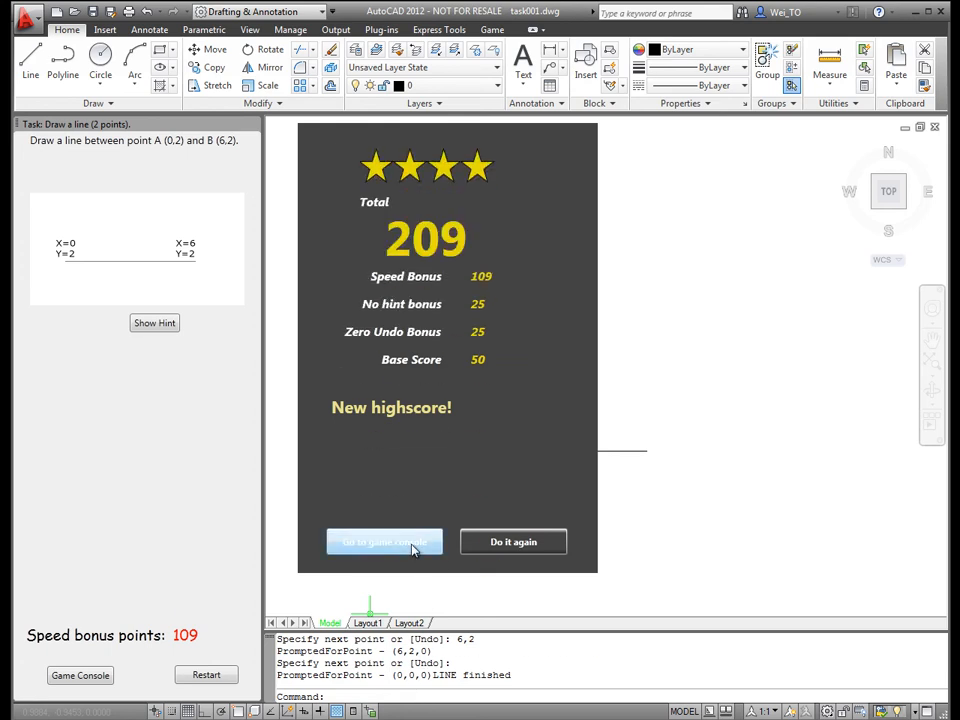
Step: Return to the game console showing the Mission 2 Bonus Round SpaceShuttle task
click(384, 540)
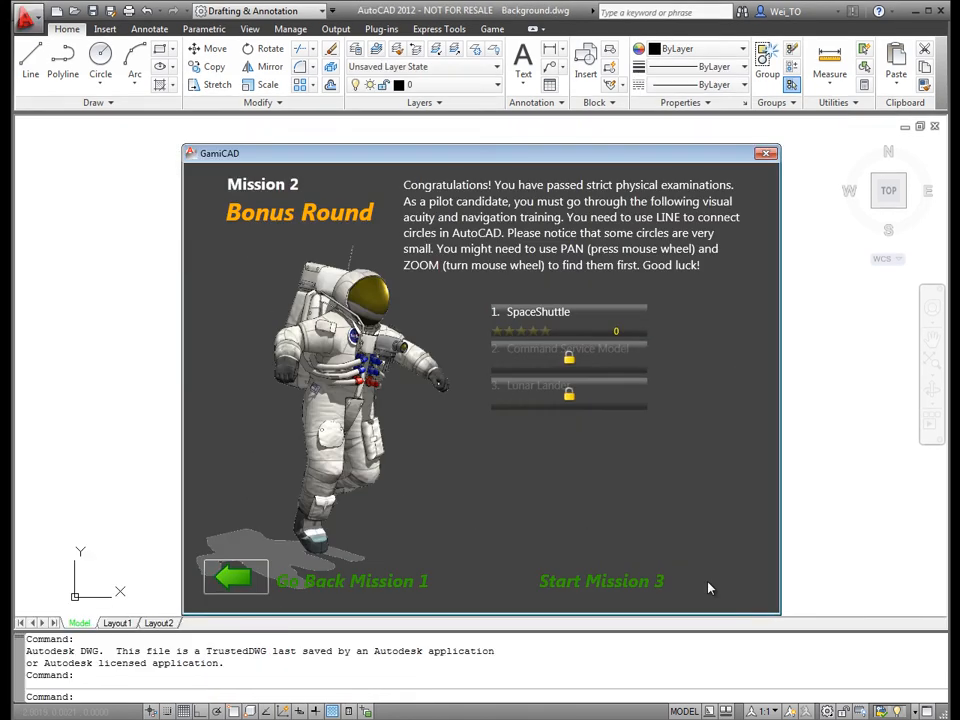
mouse_move(684, 580)
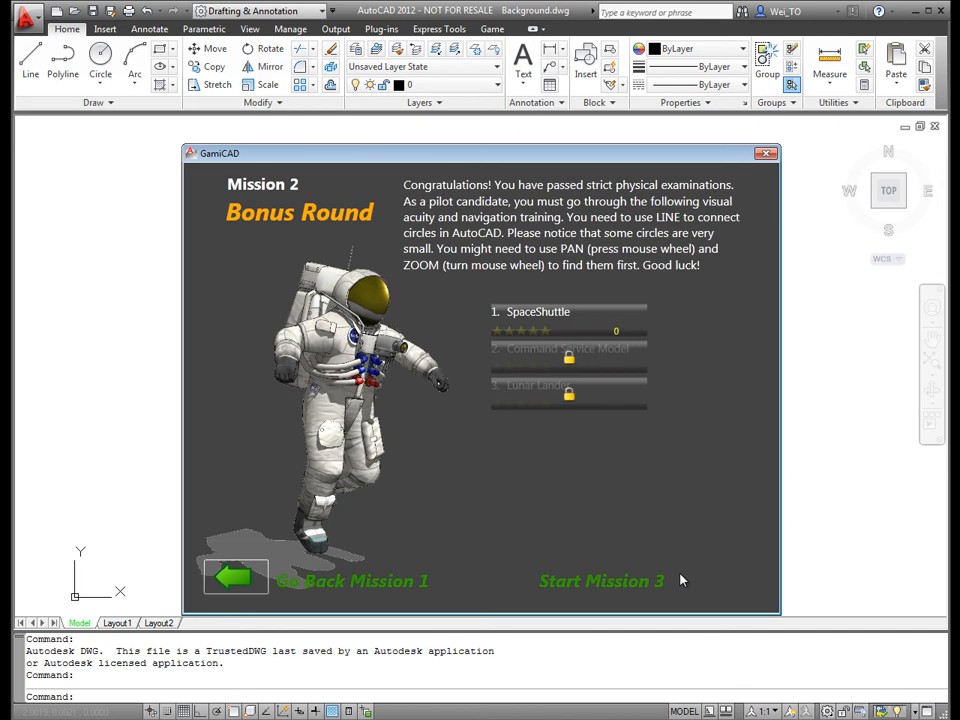
mouse_move(650, 452)
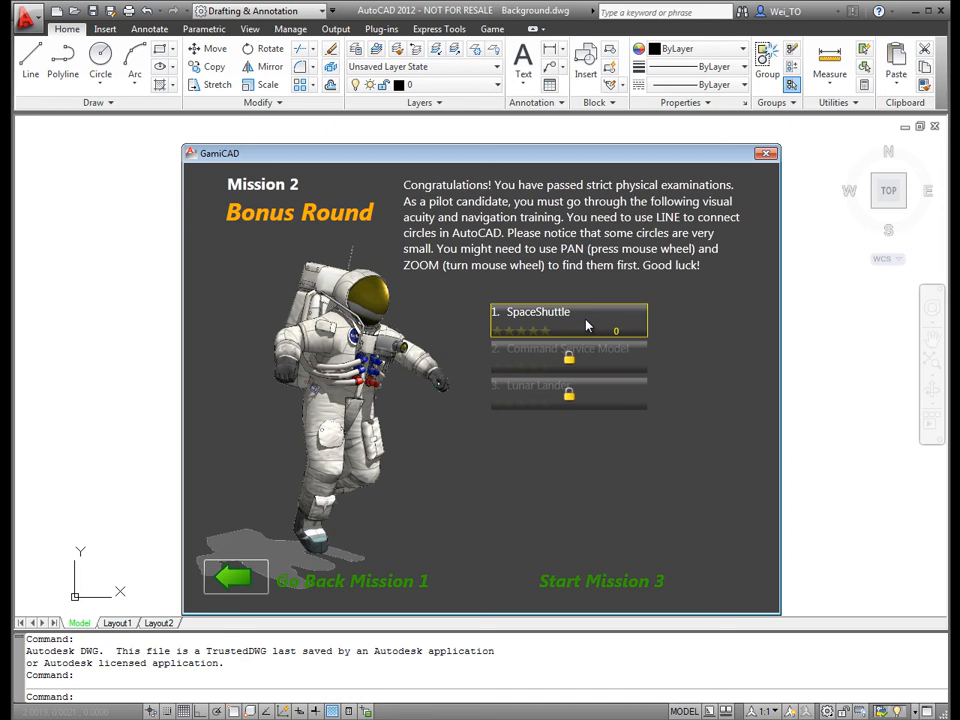
Step: Start the SpaceShuttle task and chain a line through its circles in order
click(568, 318)
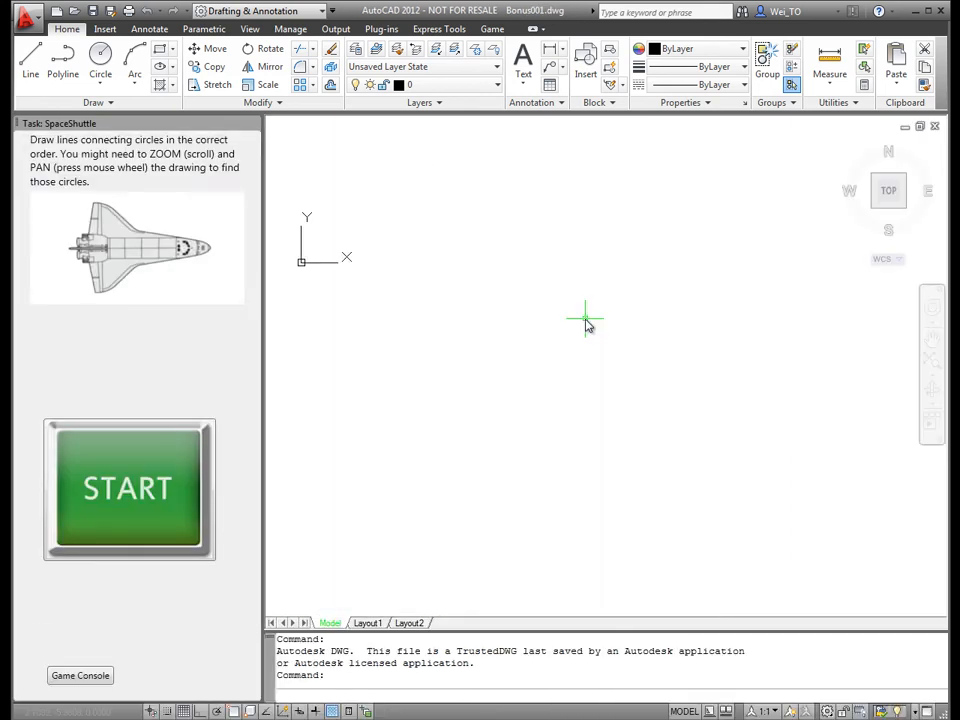
mouse_move(478, 424)
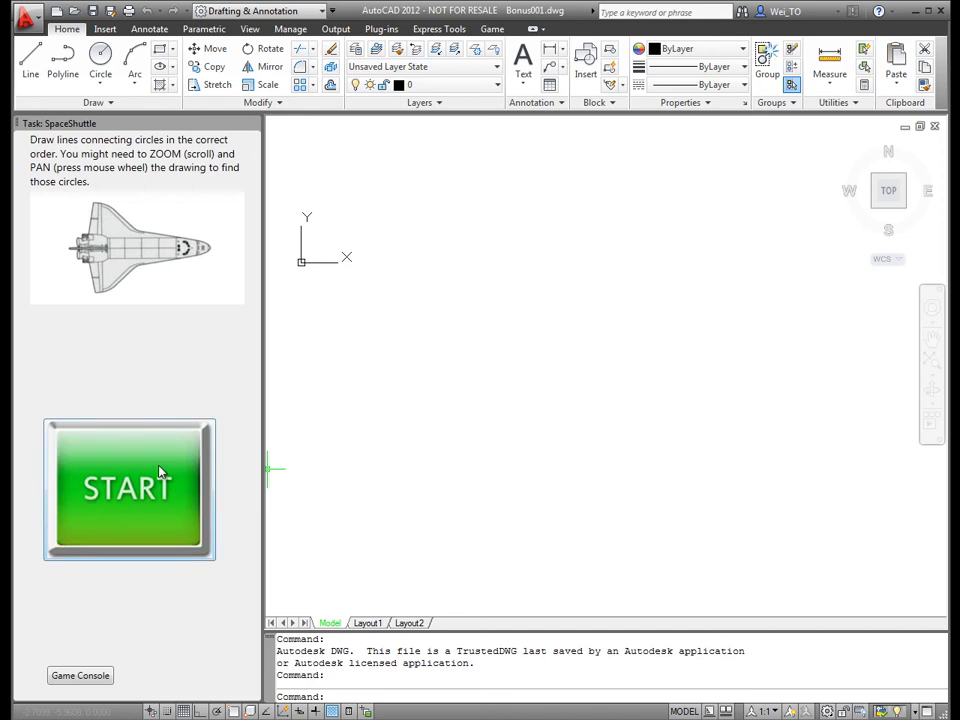
click(128, 488)
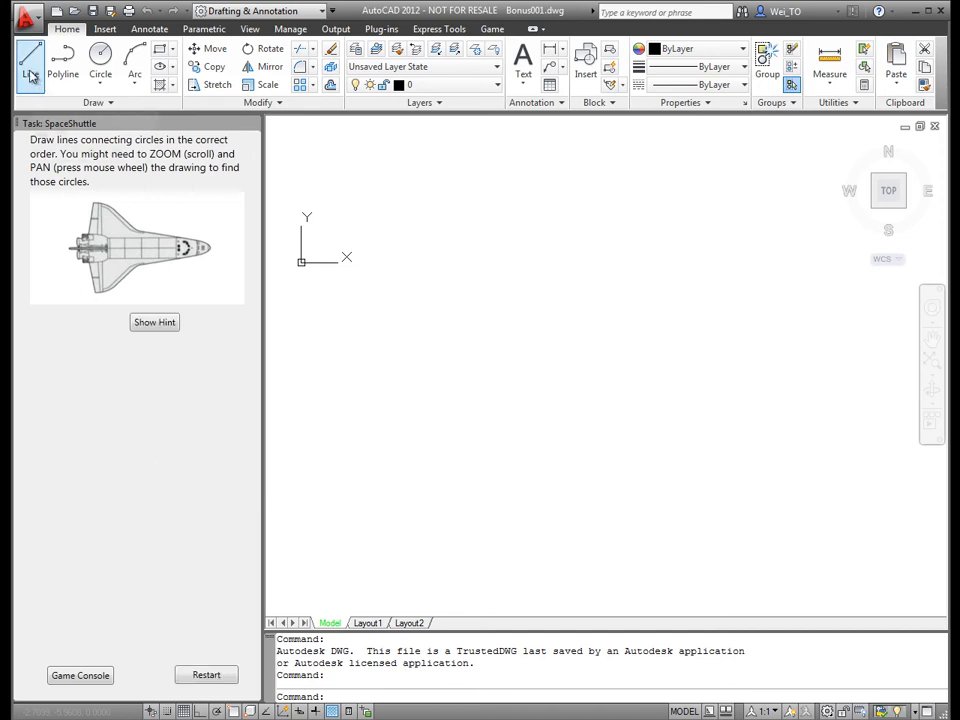
click(28, 60)
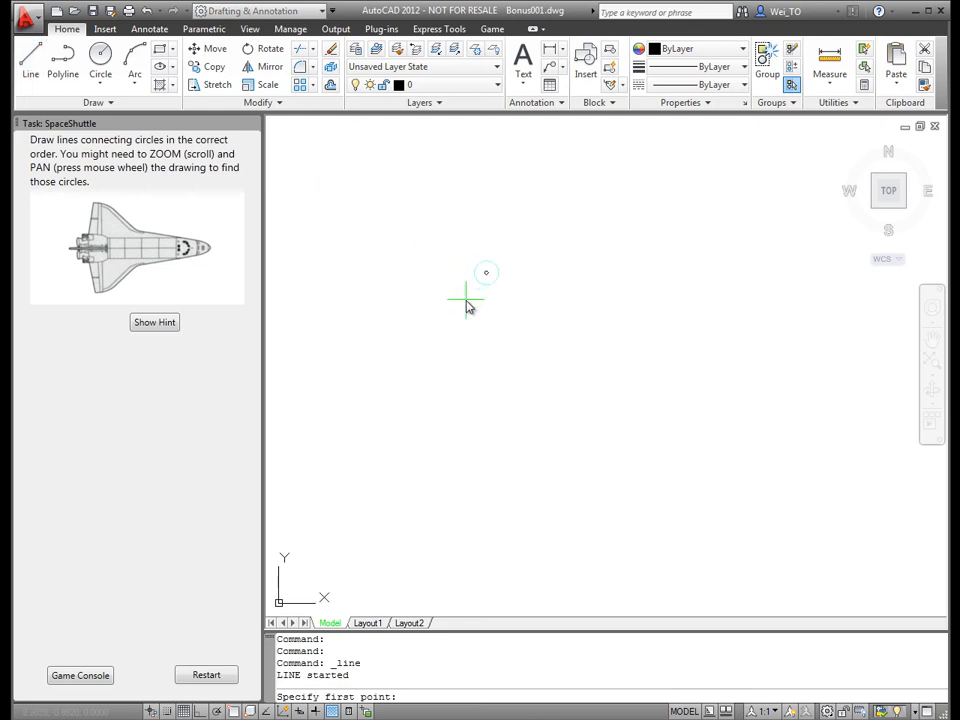
click(488, 272)
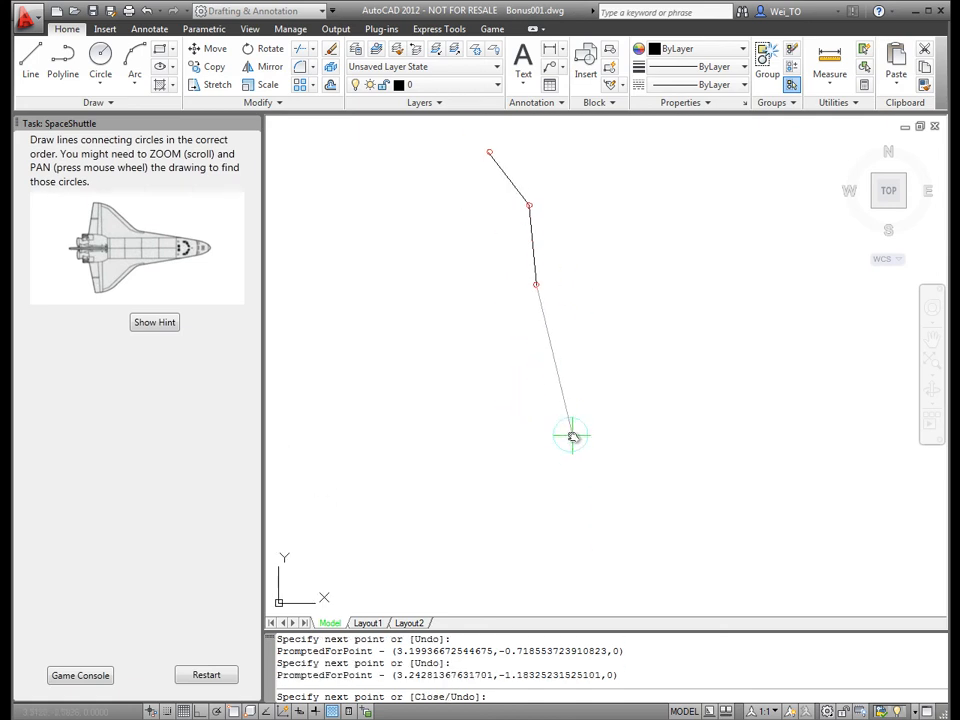
click(570, 434)
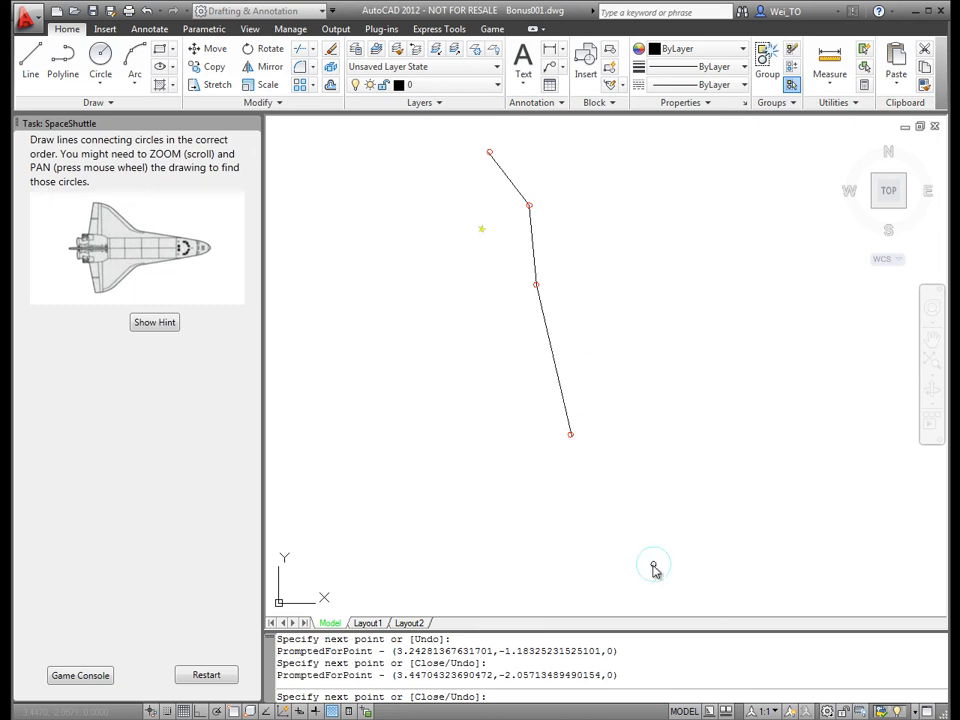
click(656, 560)
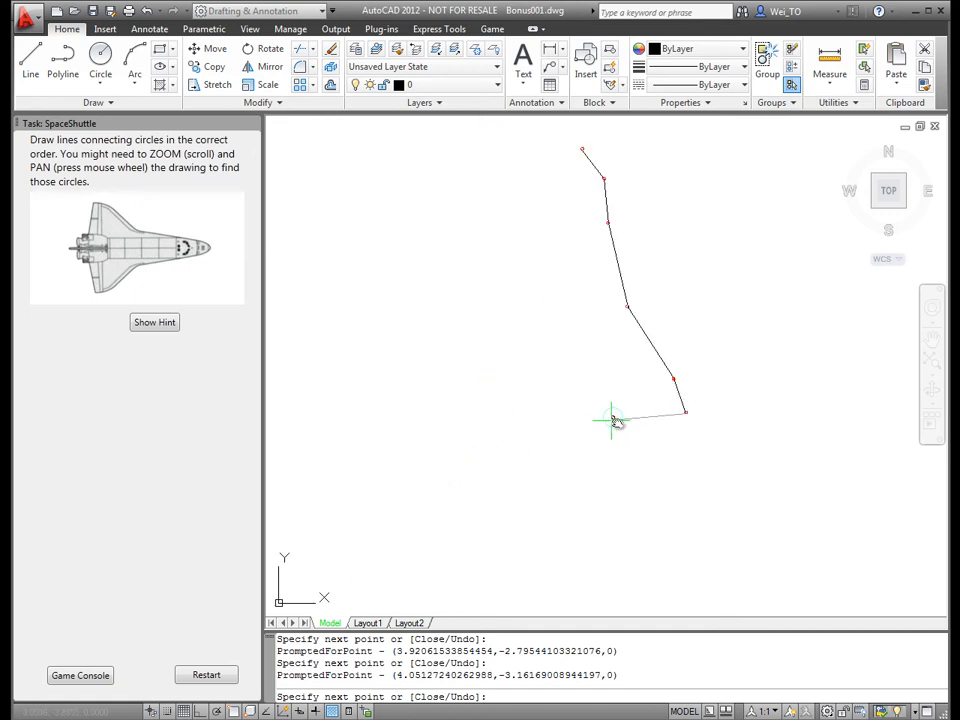
click(612, 420)
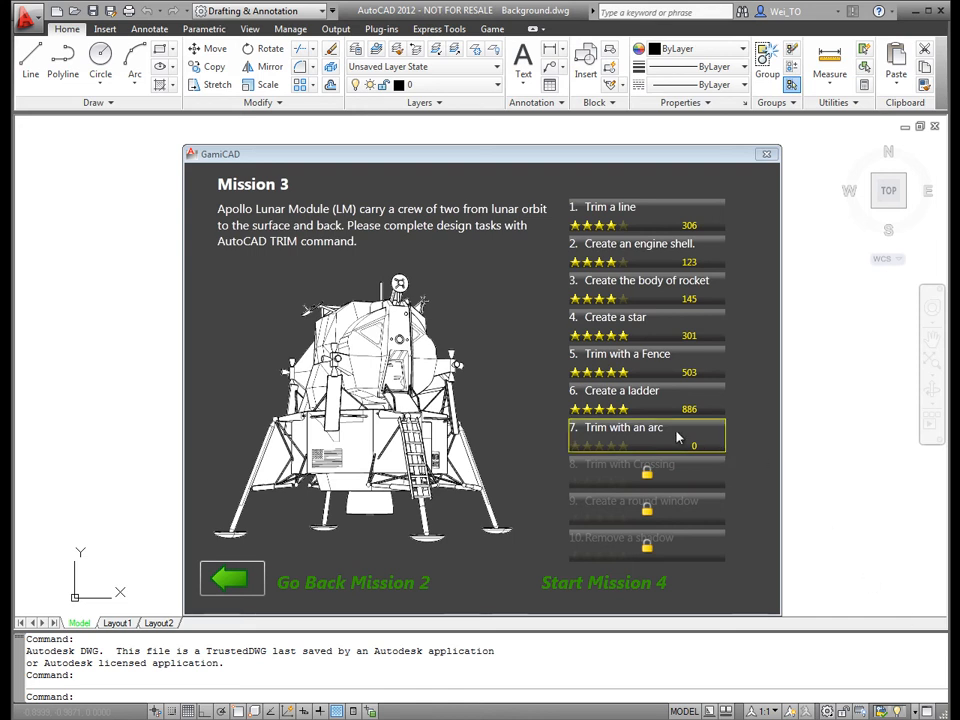
Step: Start the 'Trim with an arc' task with hints shown and launch TRIM
click(624, 428)
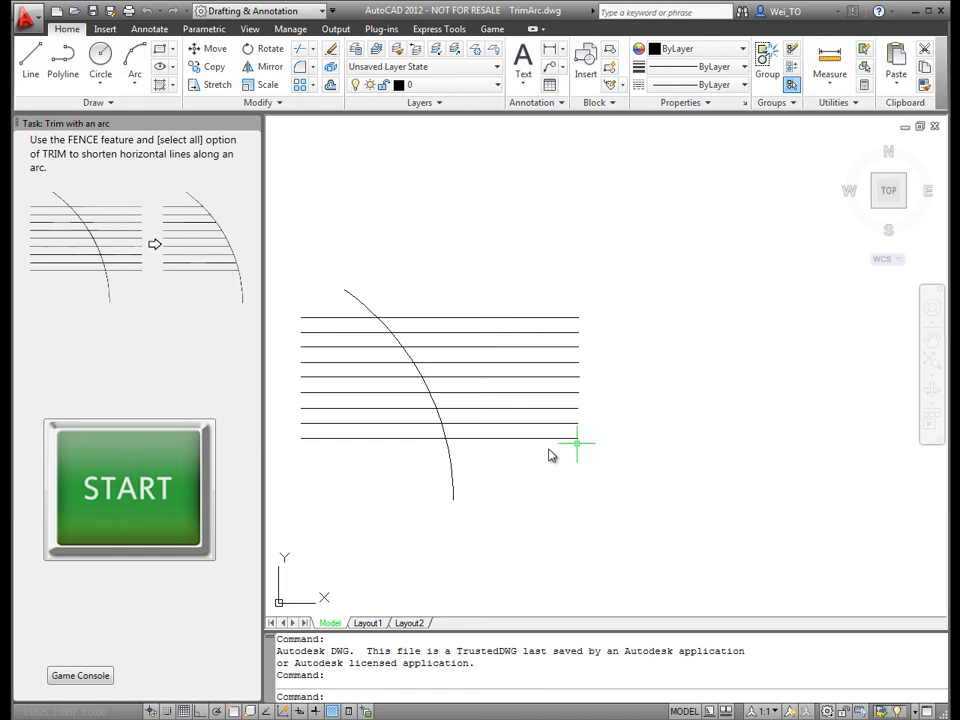
click(128, 488)
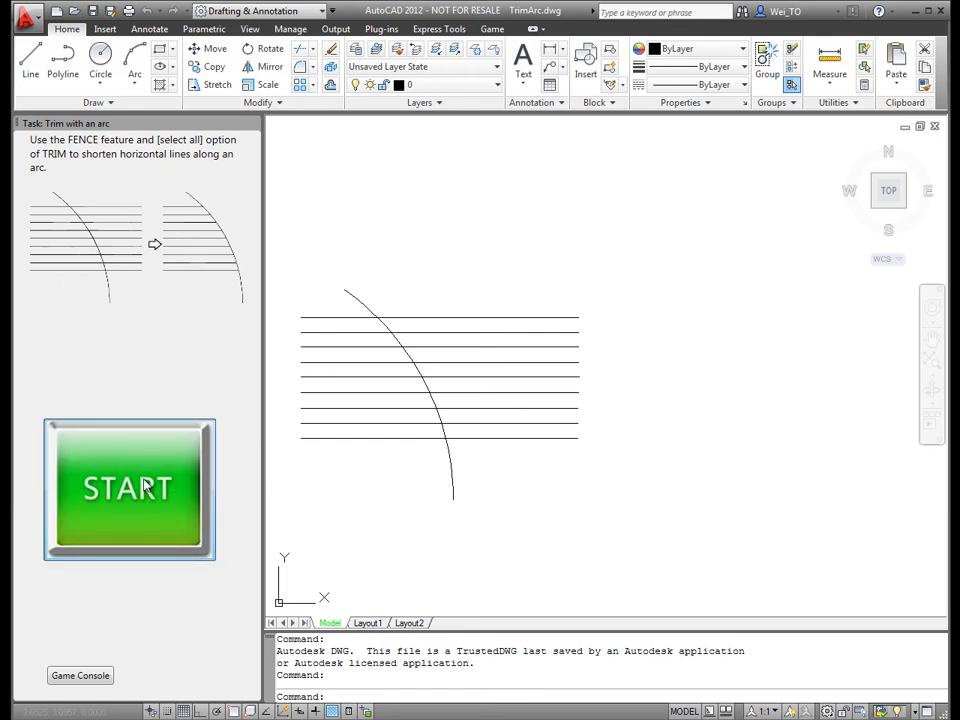
click(128, 488)
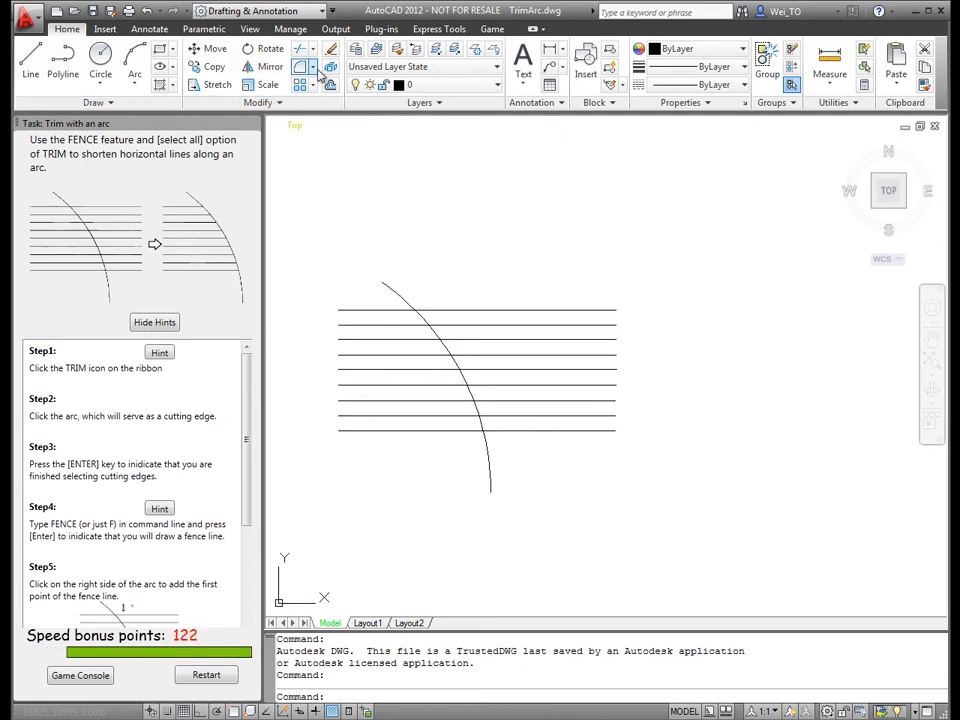
click(304, 50)
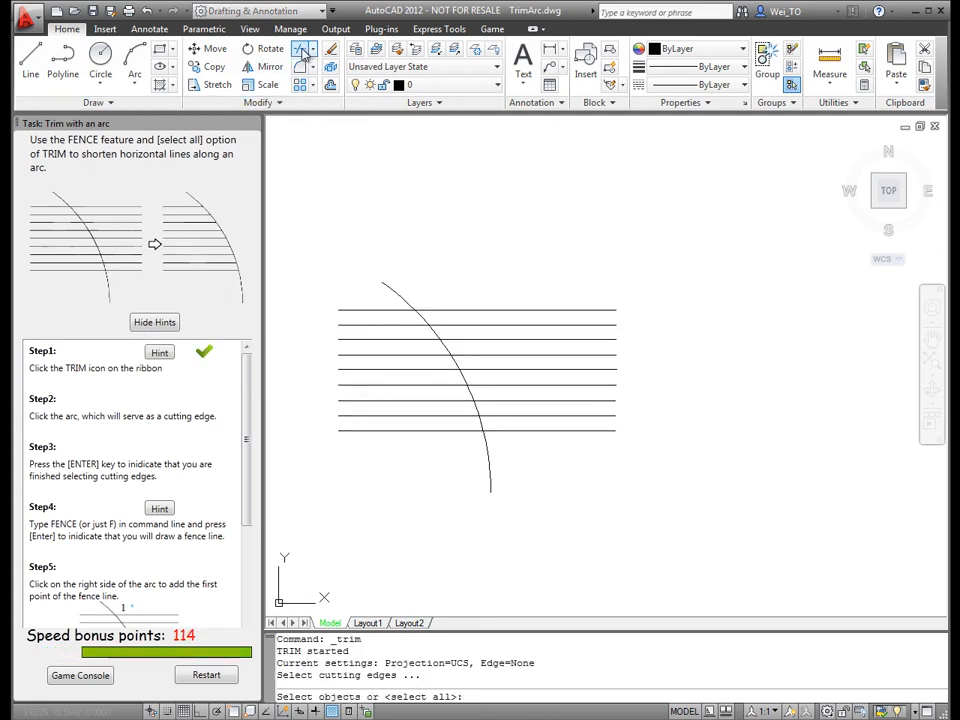
Step: Pick the arc as cutting edge and draw a FENCE across the horizontal lines
click(400, 304)
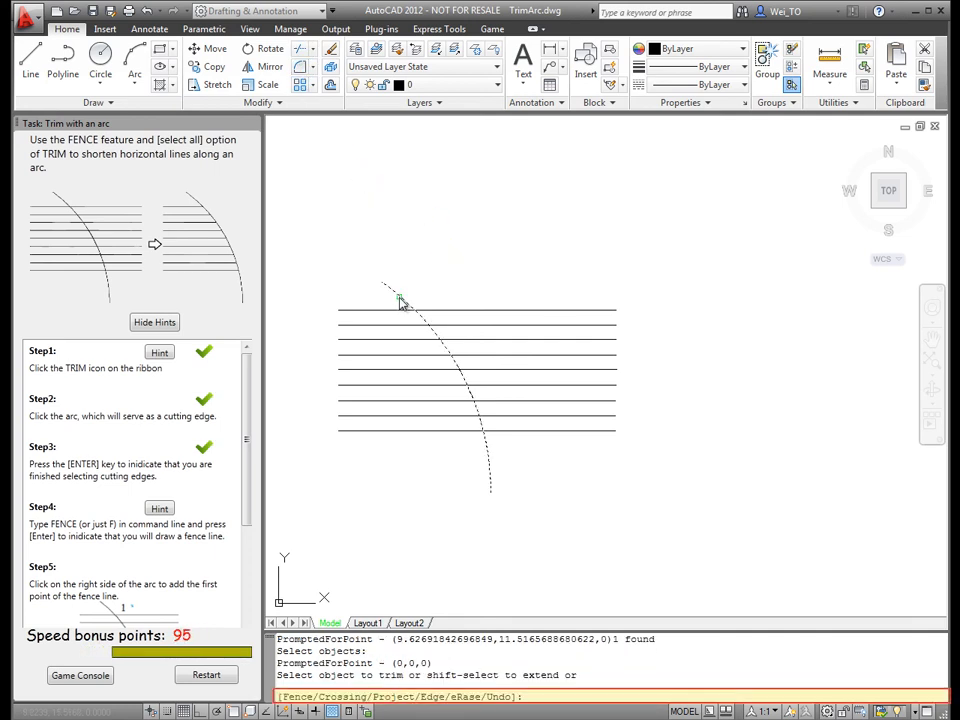
text(fence)
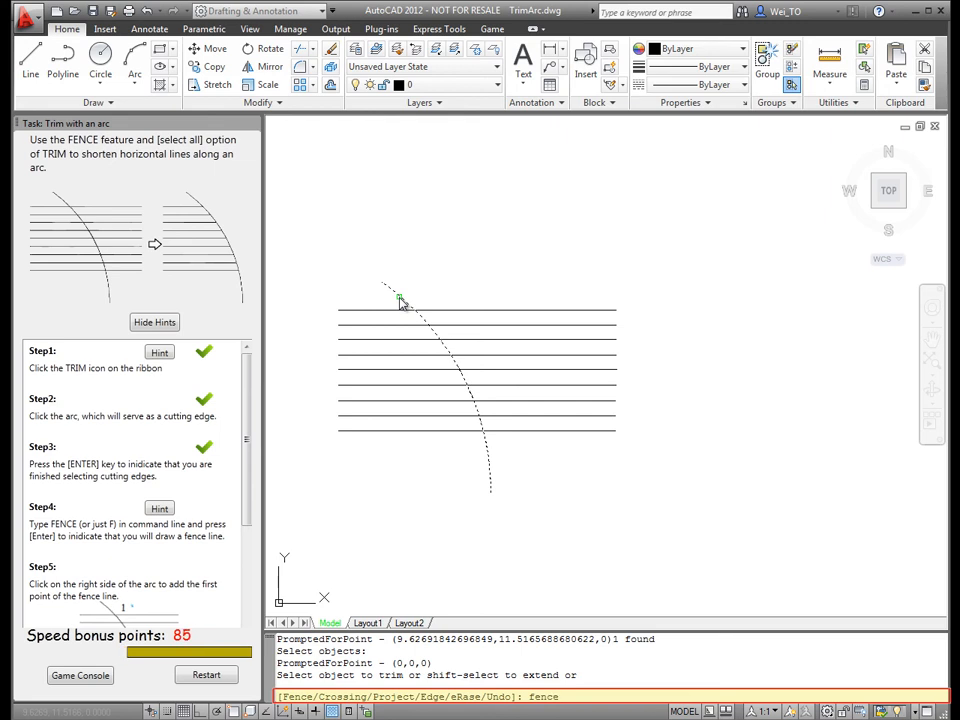
click(528, 372)
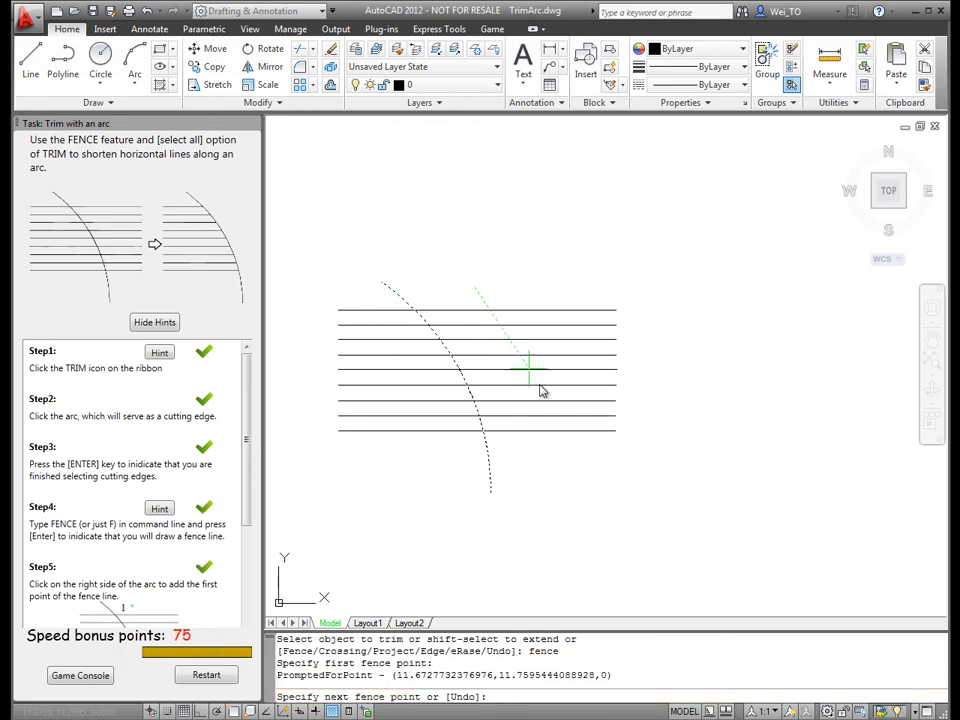
click(584, 486)
text(c)
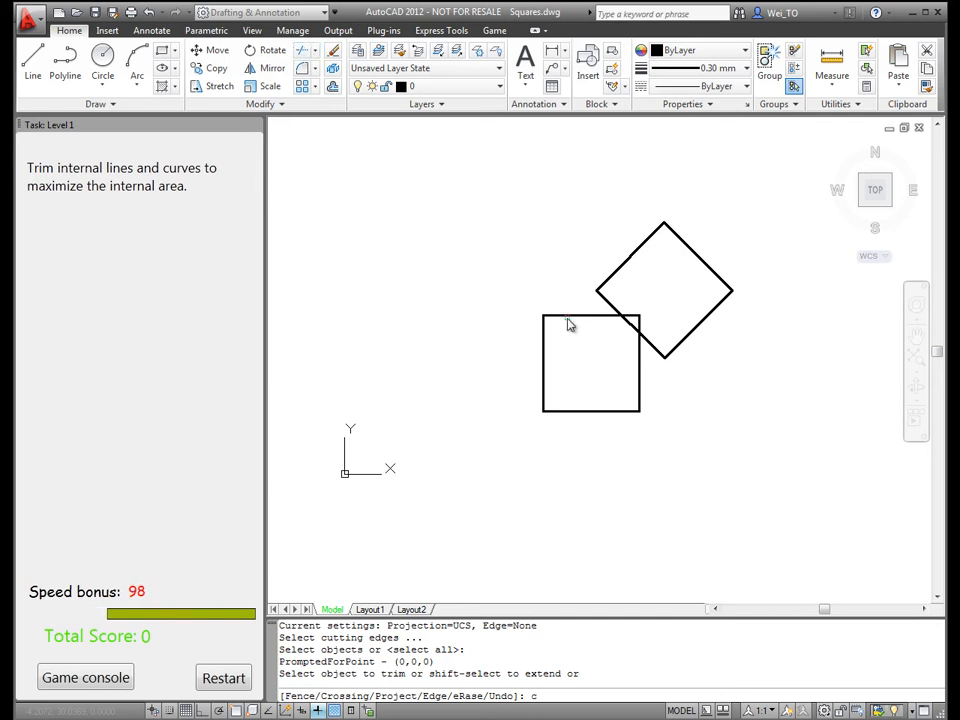
Step: Trim the interior segments of the overlapping squares, reaching a total score of 259
click(630, 336)
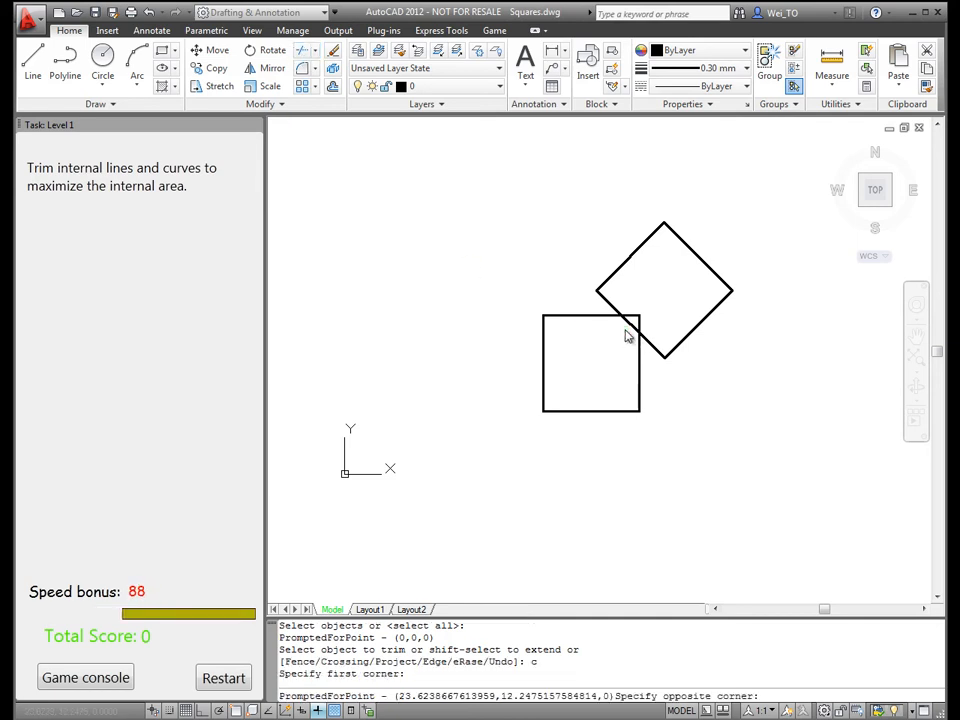
click(636, 324)
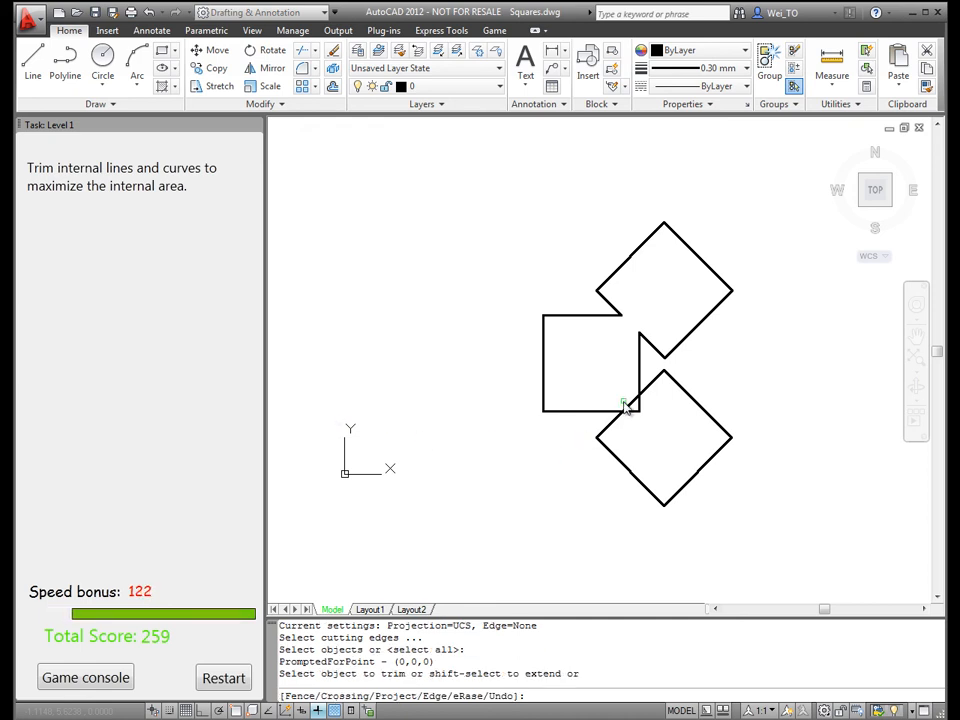
click(624, 404)
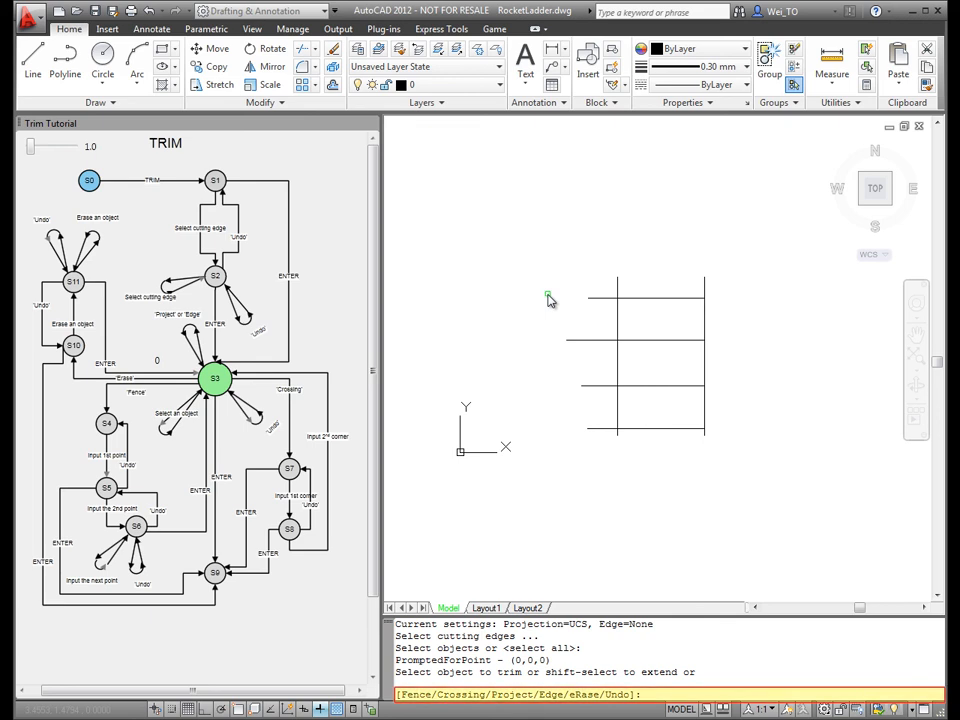
Step: Use the FE fence option and draw a fence across the ladder's rungs
text(fence)
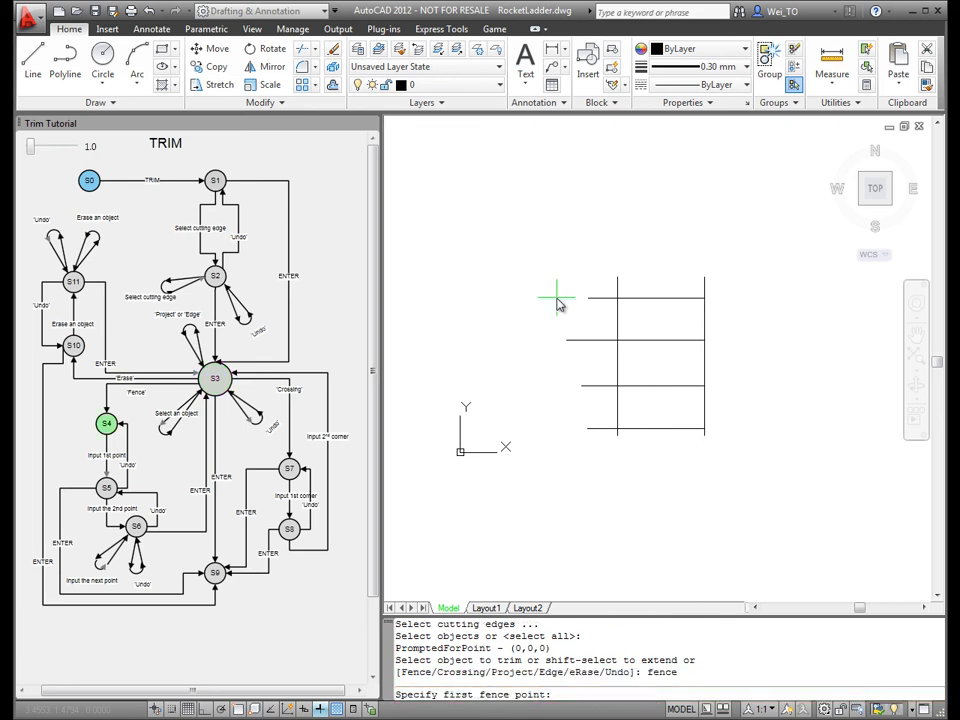
click(600, 290)
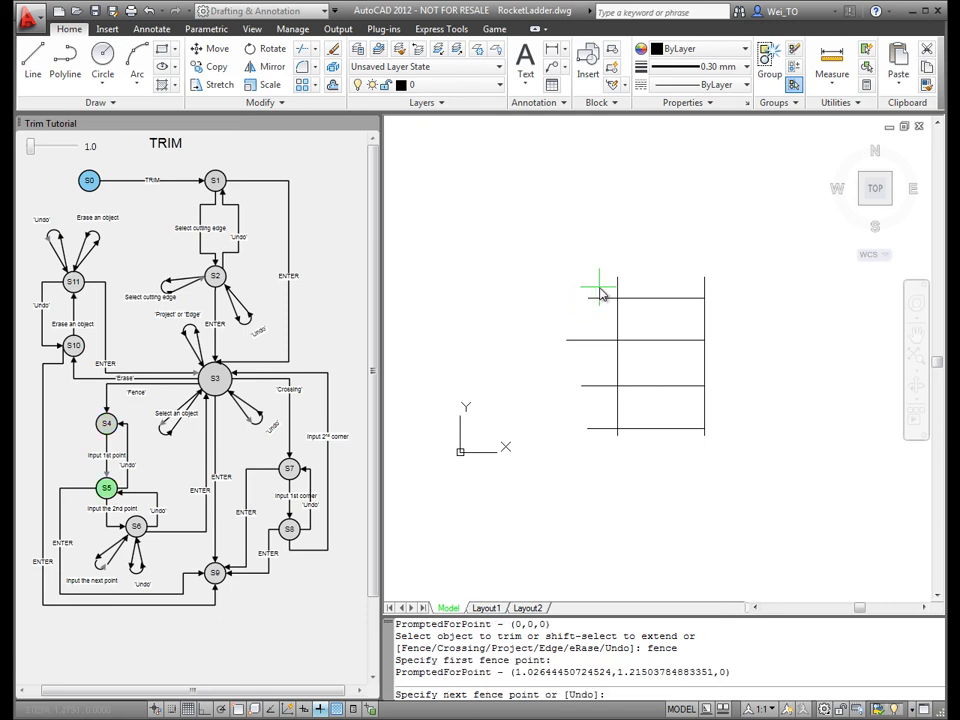
click(608, 464)
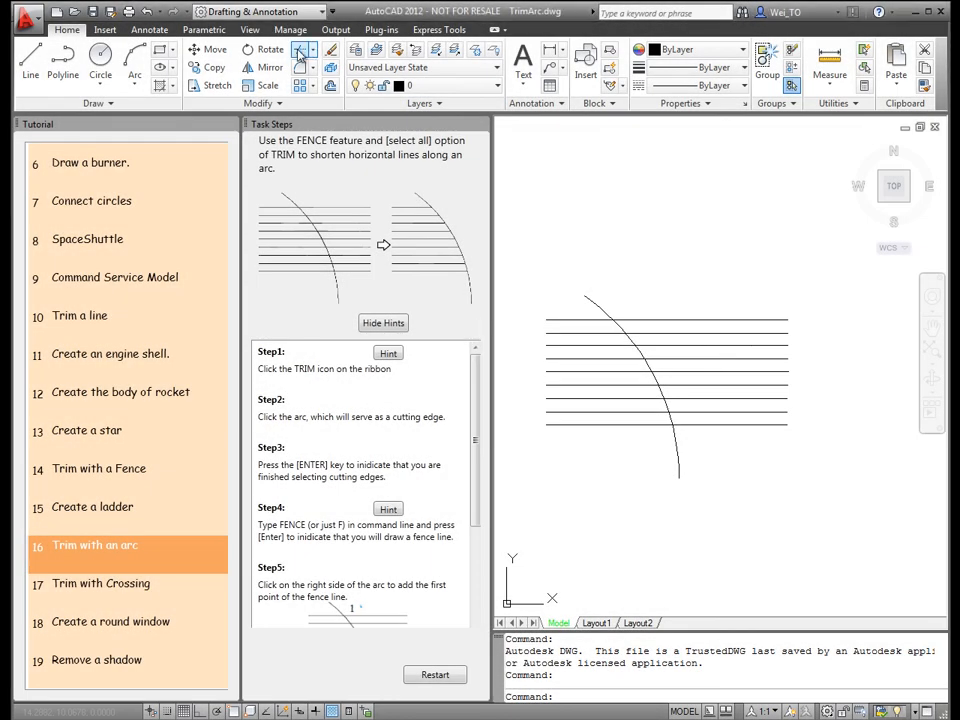
Step: Start the TRIM command from the ribbon for the 'Trim with an arc' tutorial
click(304, 50)
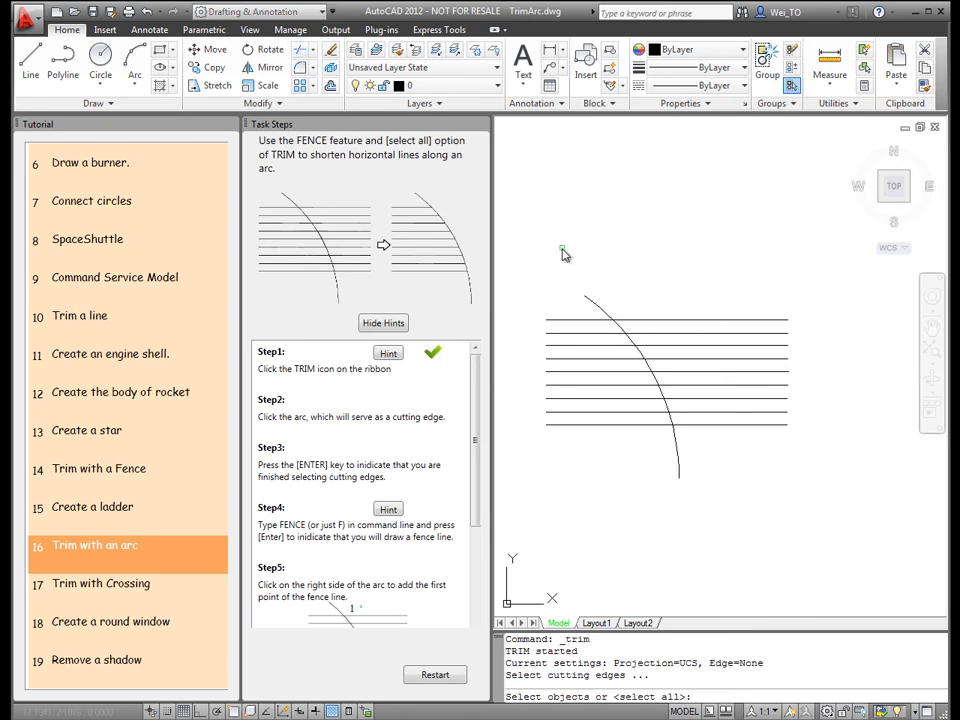